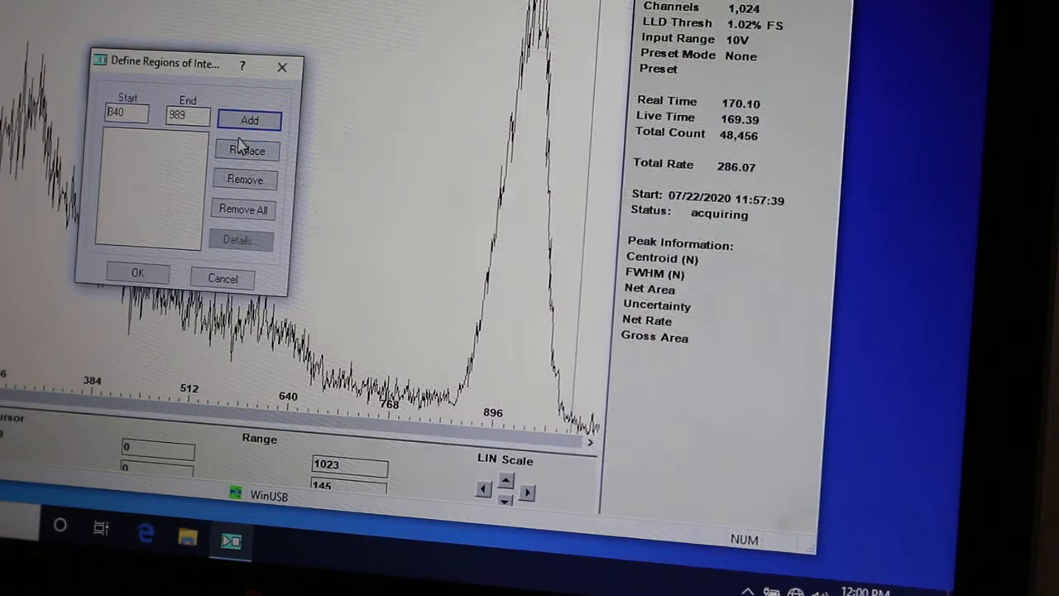
Add the 840–989 channel range over the photopeak as a region of interest and confirm.
{"action": "left_click", "coordinate": [248, 120]}
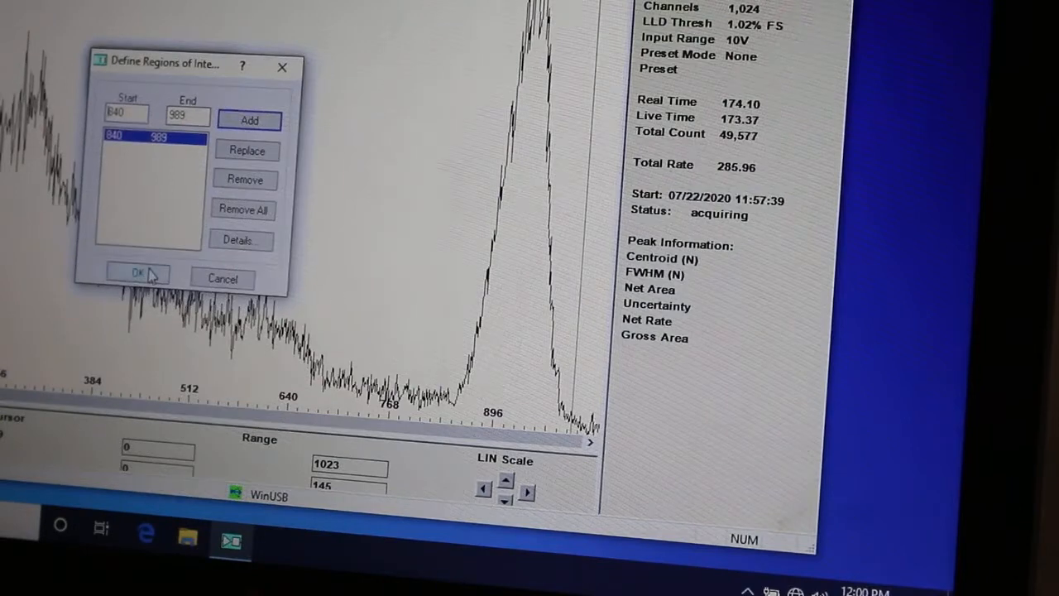
{"action": "left_click", "coordinate": [136, 272]}
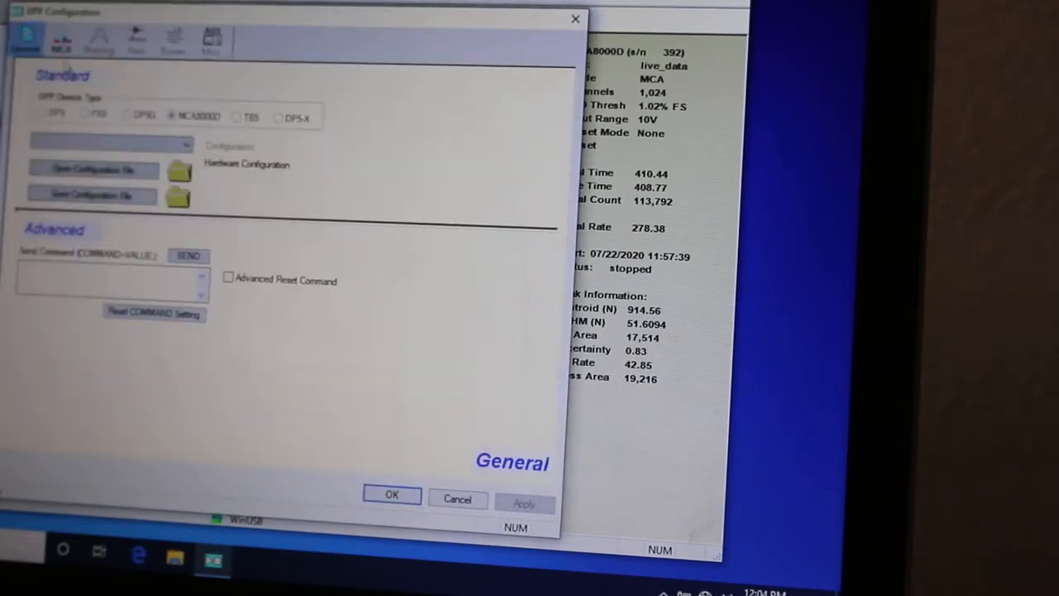
In the MCA settings, enable a preset live time of 300 s and apply it.
{"action": "left_click", "coordinate": [61, 37]}
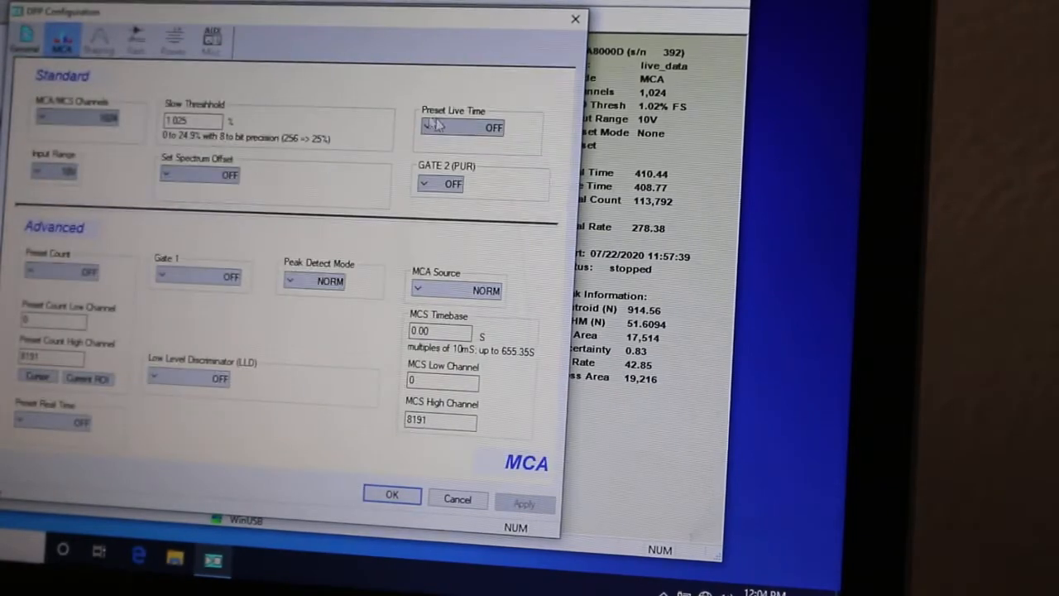
{"action": "mouse_move", "coordinate": [456, 129]}
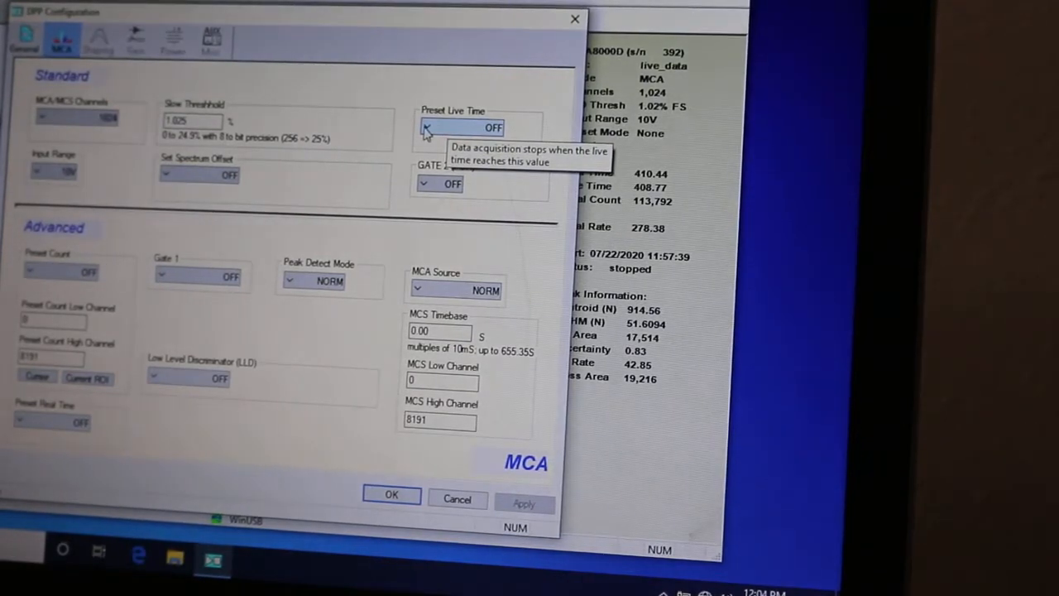
{"action": "left_click", "coordinate": [425, 126]}
{"action": "type", "text": "300"}
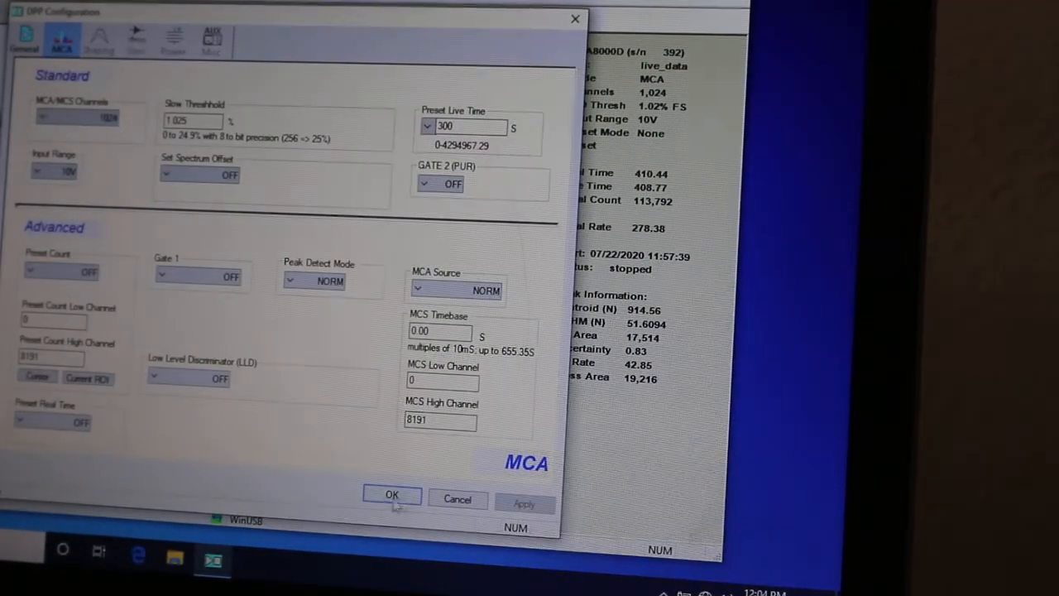
{"action": "left_click", "coordinate": [390, 494]}
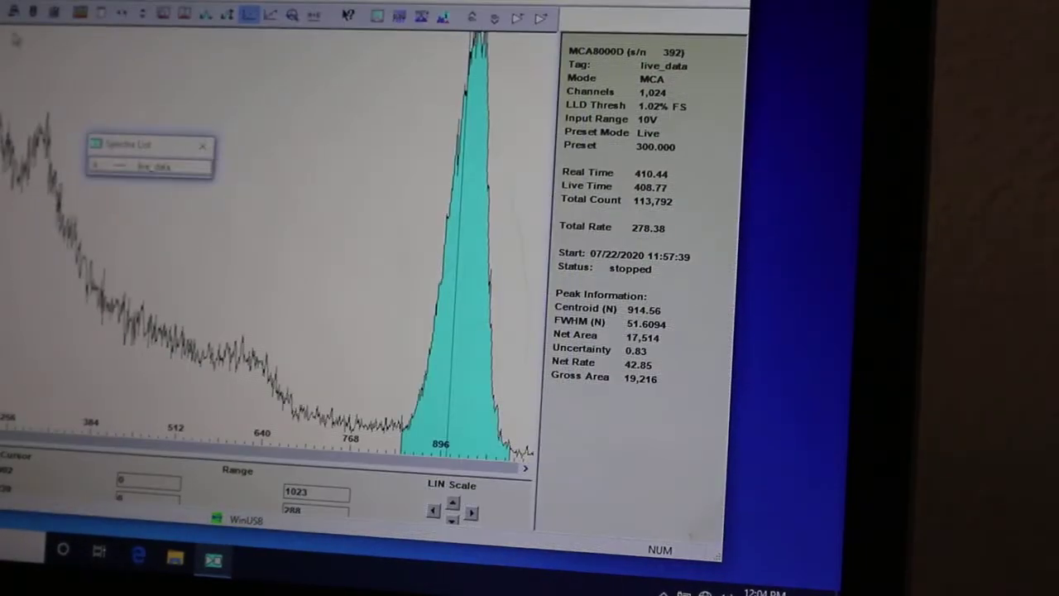